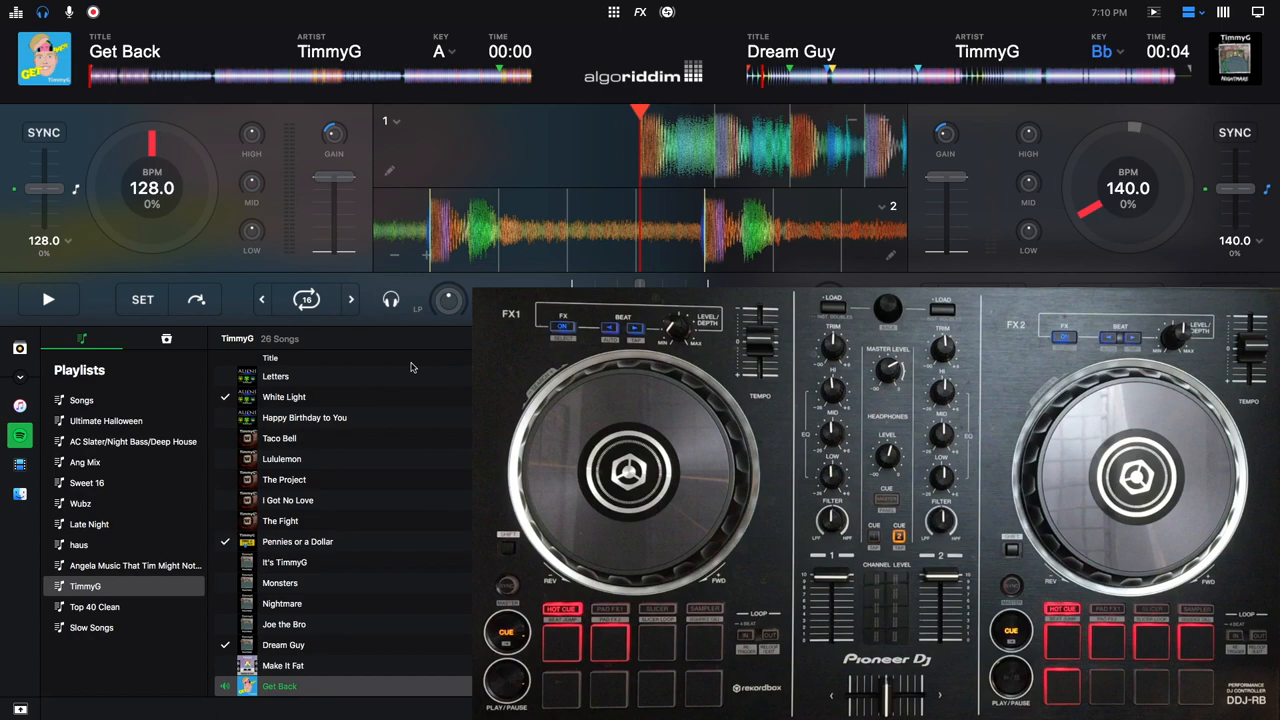
# Load I Got No Love from the TimmyG playlist onto deck 1 and deck 2.
pyautogui.click(280, 583)
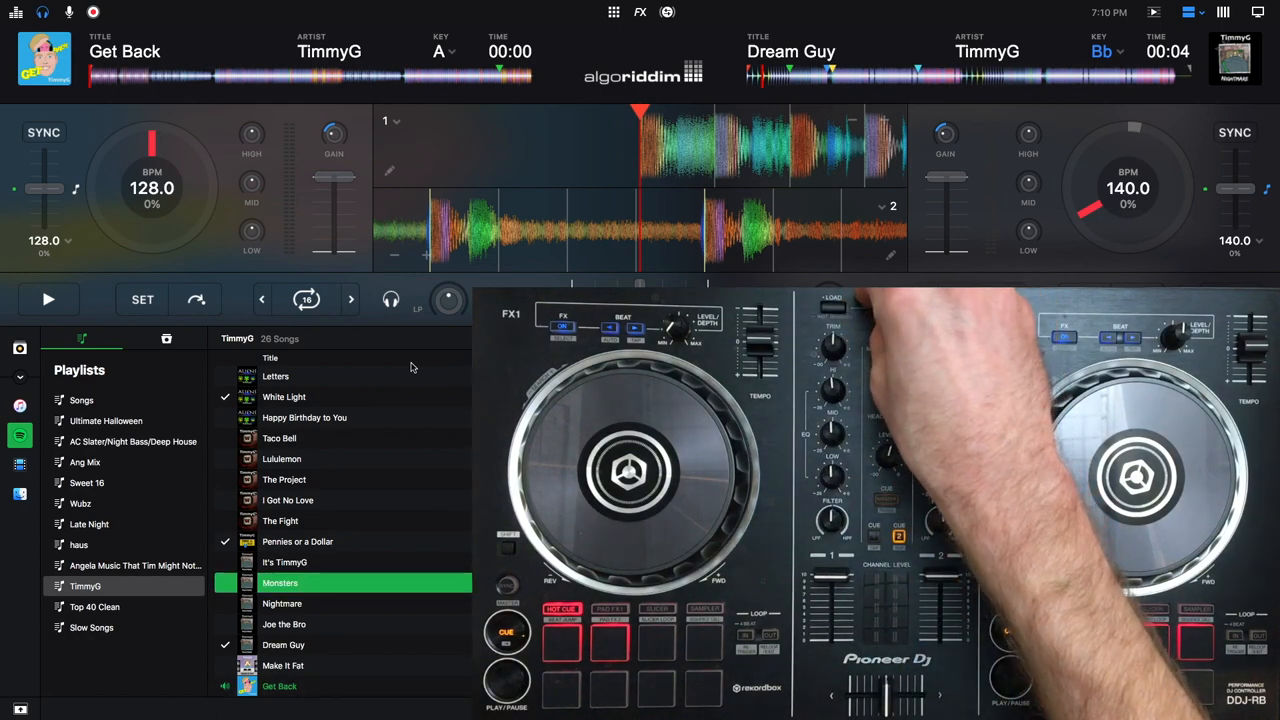
pyautogui.click(288, 500)
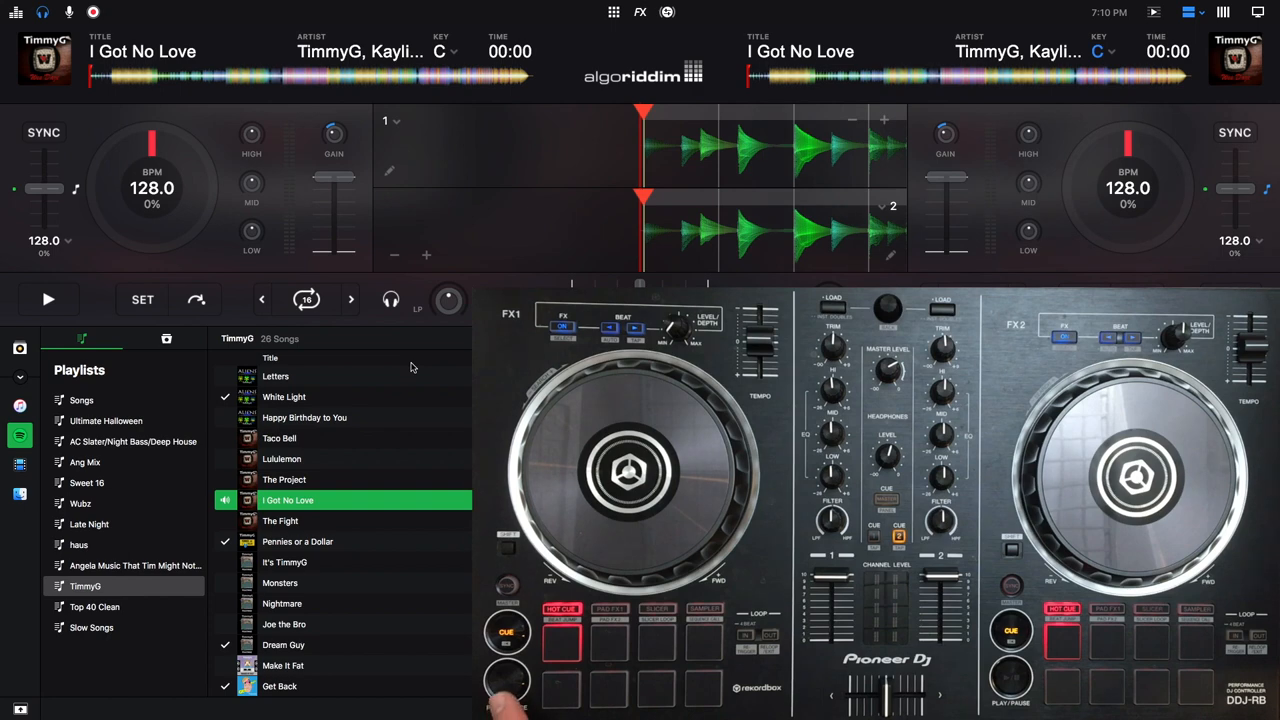
# Play I Got No Love on deck 1 and set hot cues 2, 3 and 4 on its first beats.
pyautogui.click(48, 299)
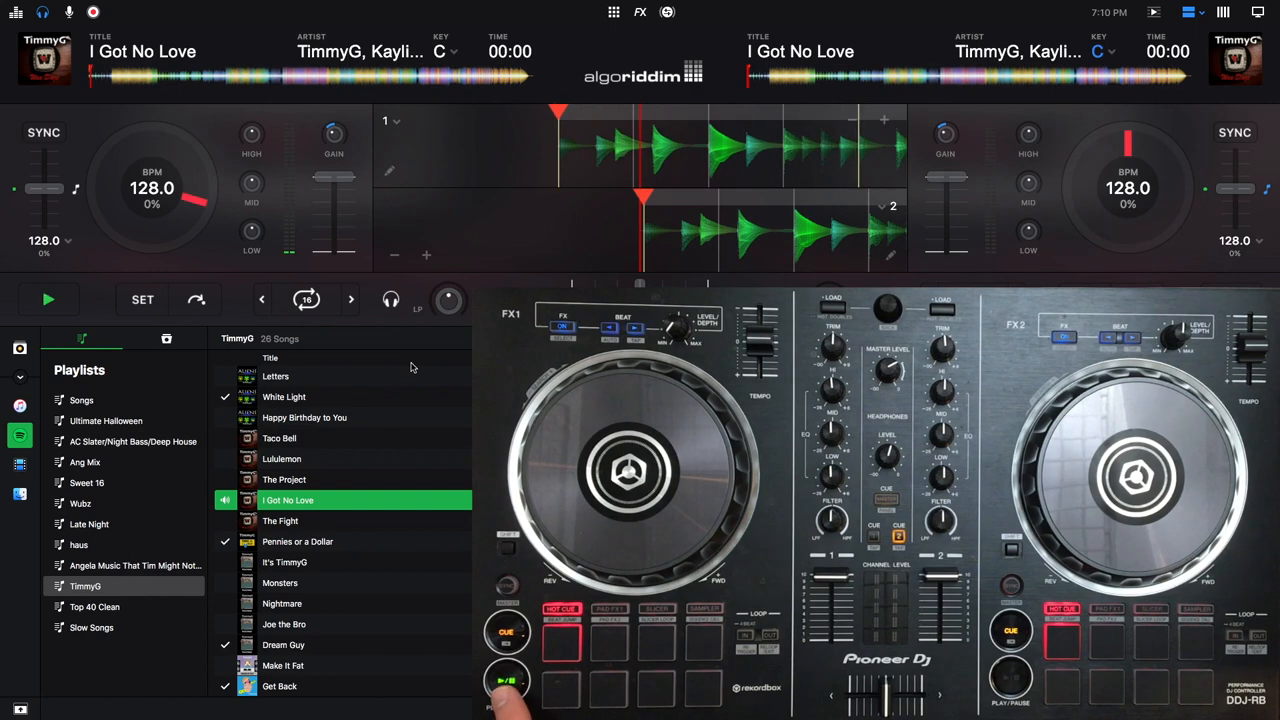
pyautogui.click(48, 299)
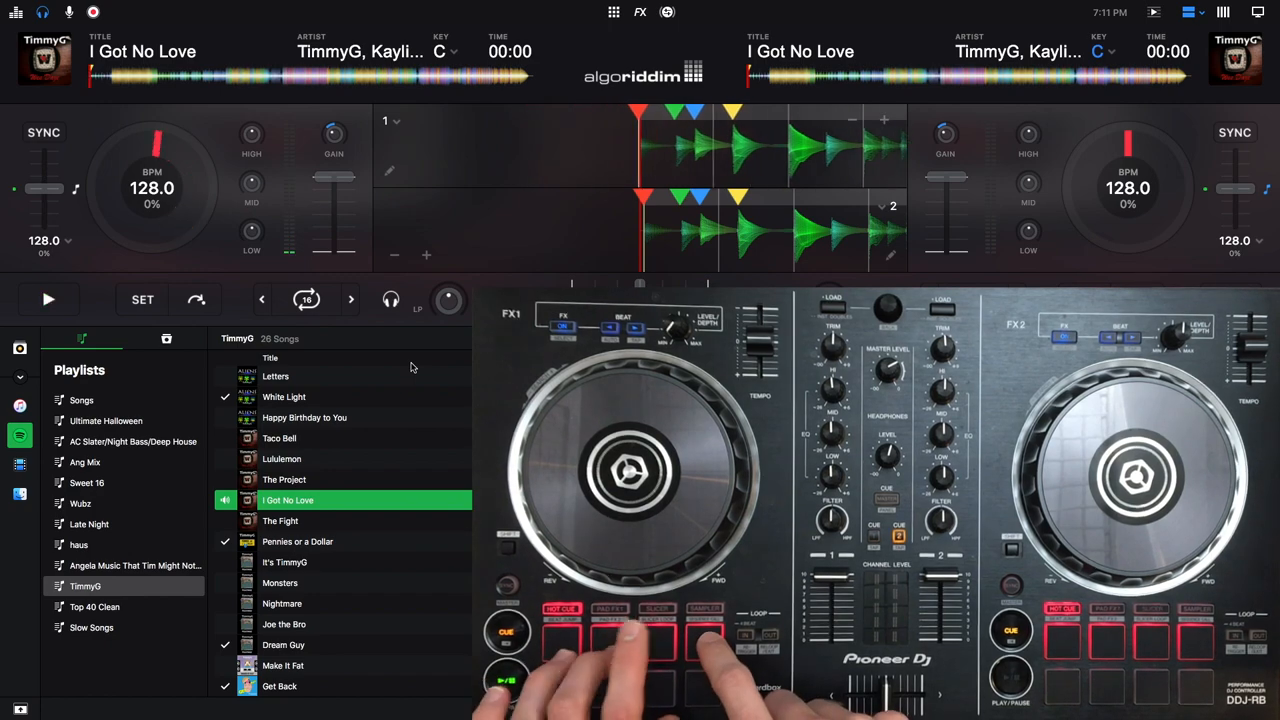
pyautogui.click(48, 299)
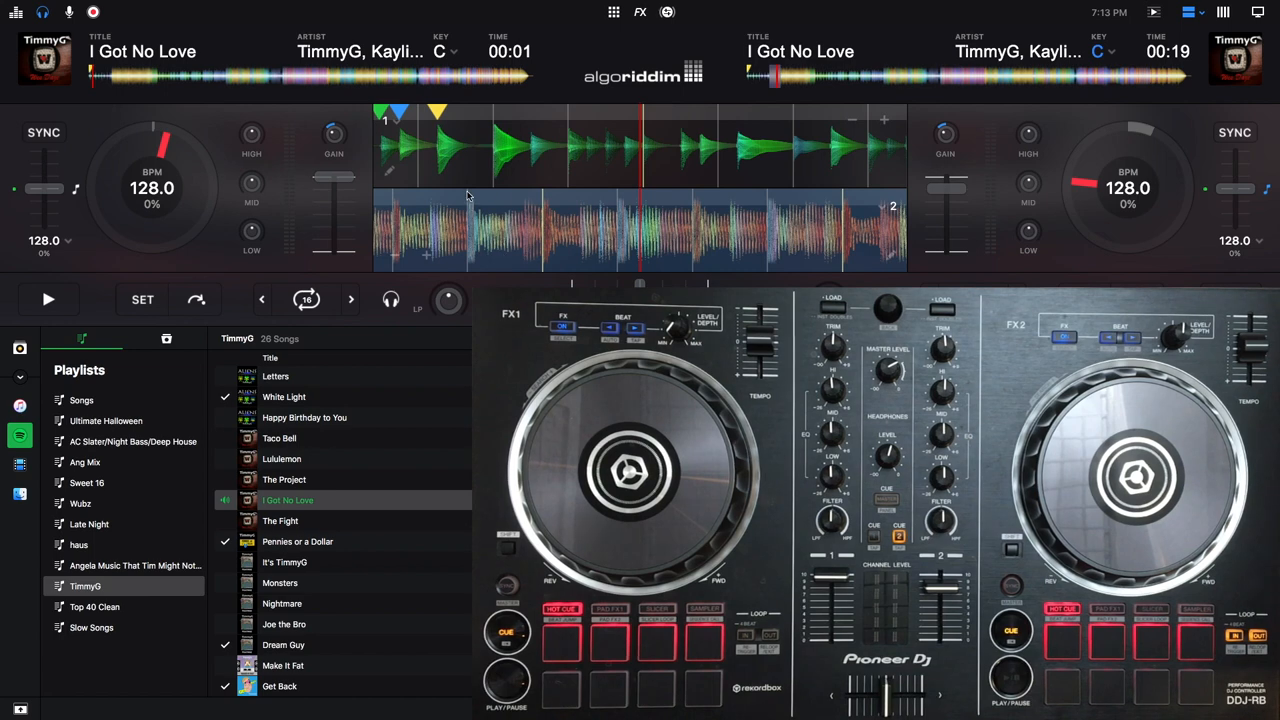
pyautogui.moveTo(617, 20)
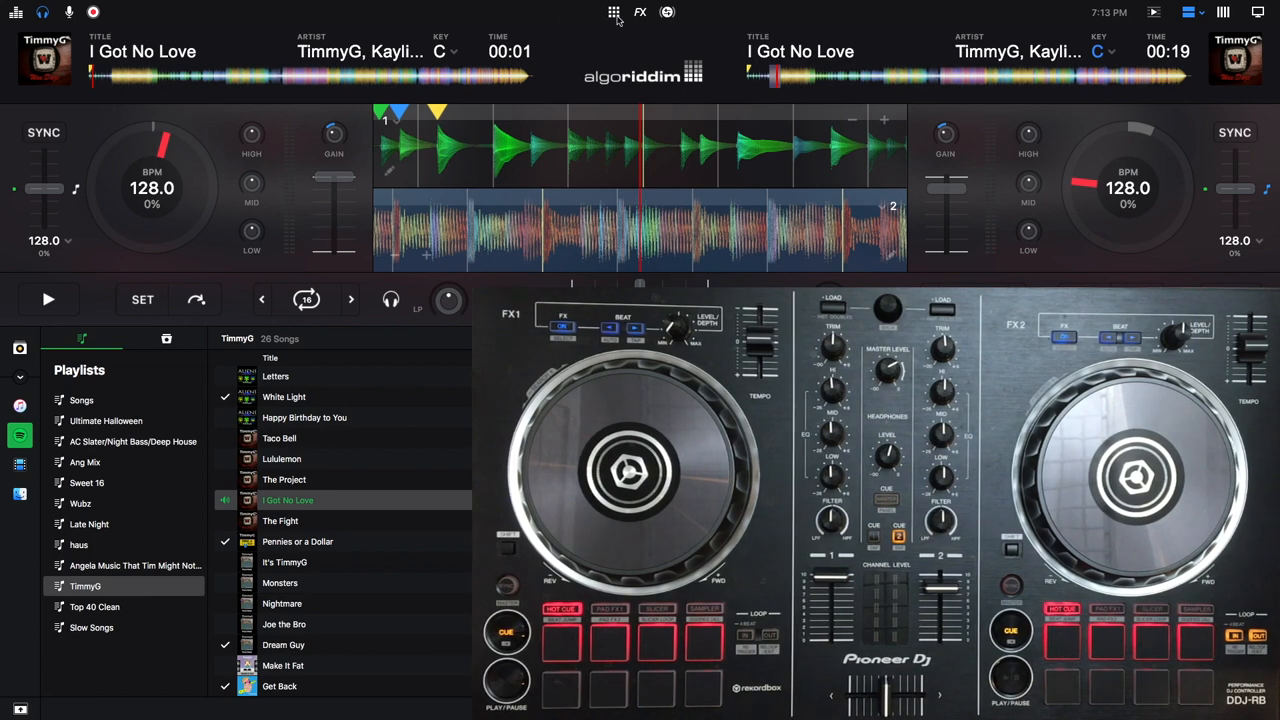
# Show the FX slots and turn on Echo for deck 1.
pyautogui.click(614, 12)
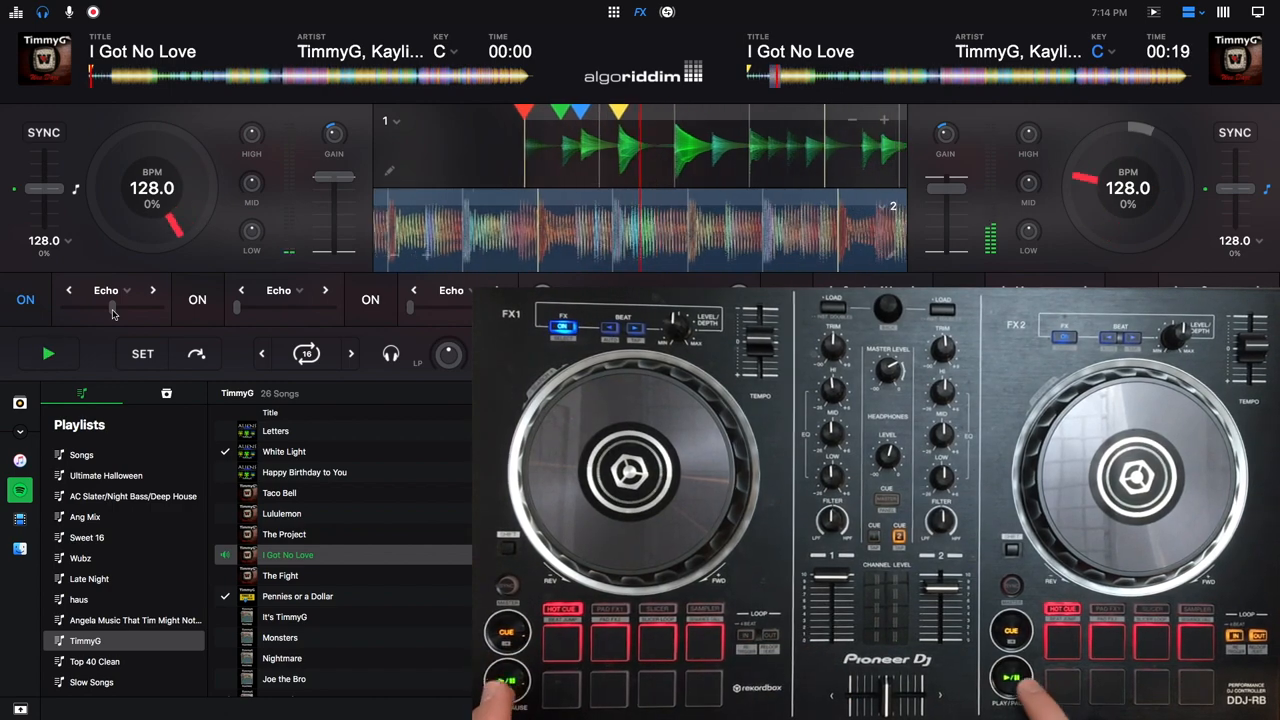
pyautogui.click(48, 353)
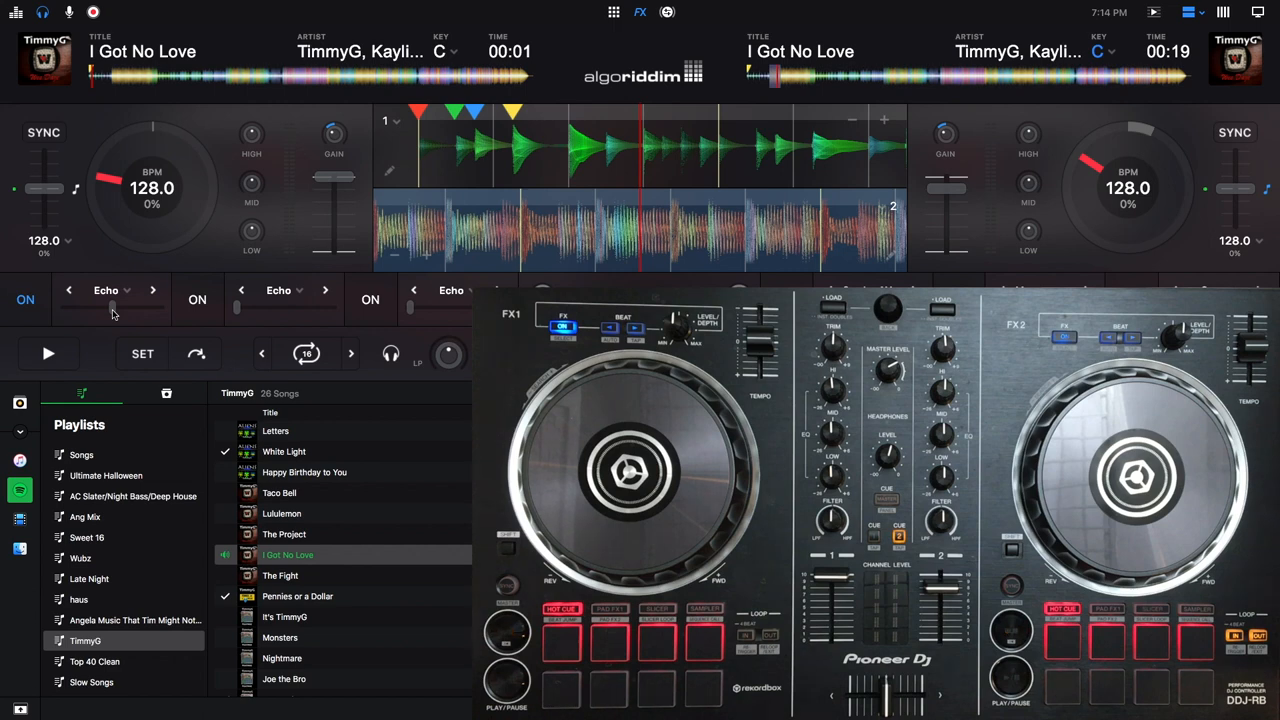
# Replace Echo with Reverb in the second effect slot, then bring up slot one's effect list.
pyautogui.click(278, 290)
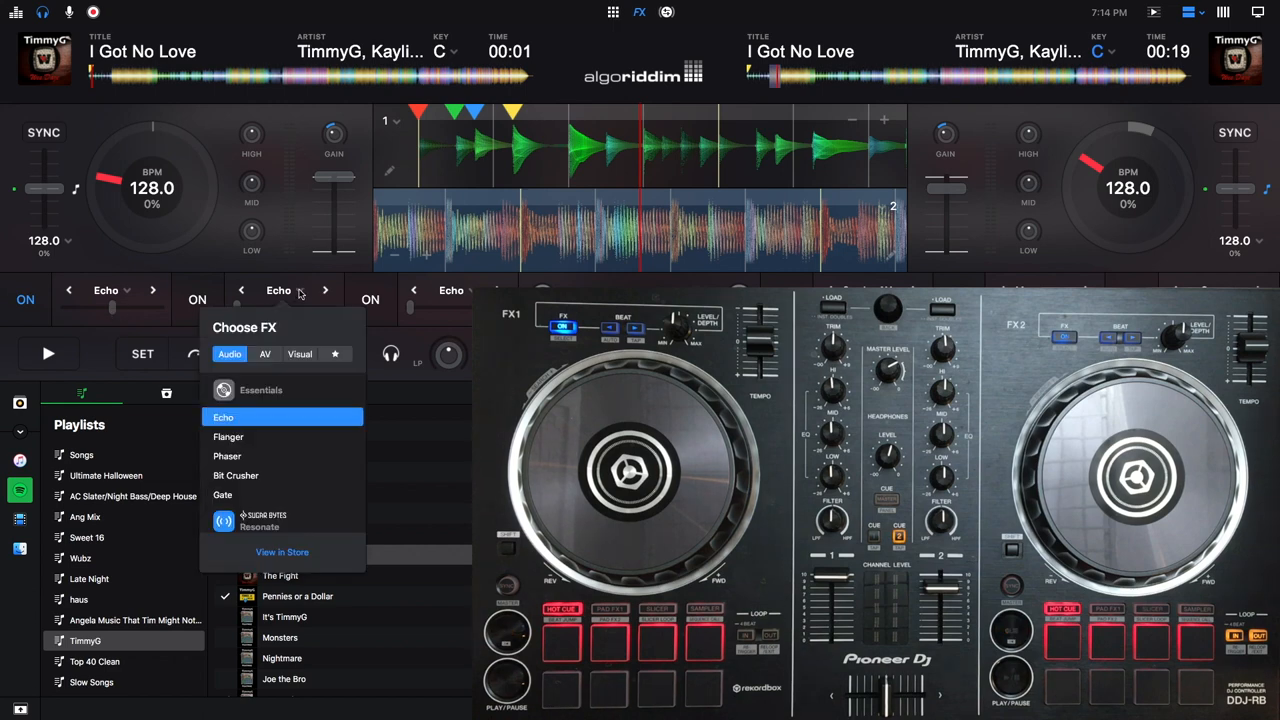
pyautogui.click(265, 354)
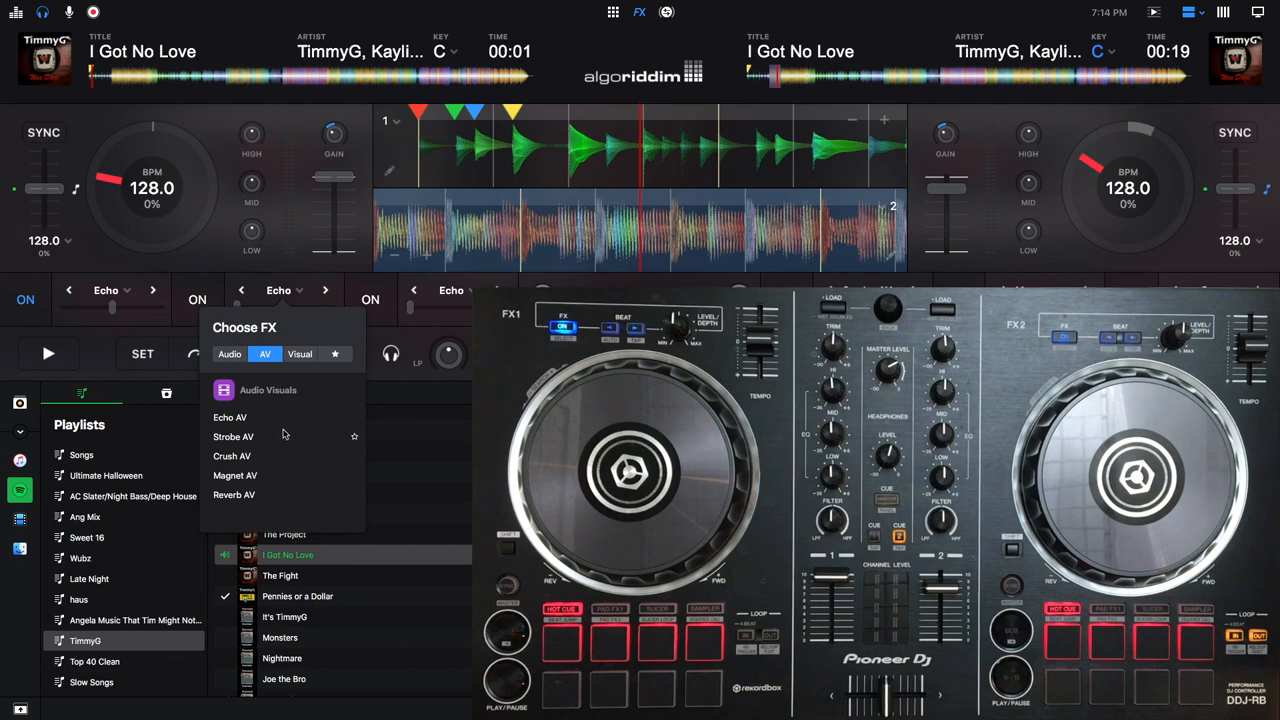
pyautogui.moveTo(256, 478)
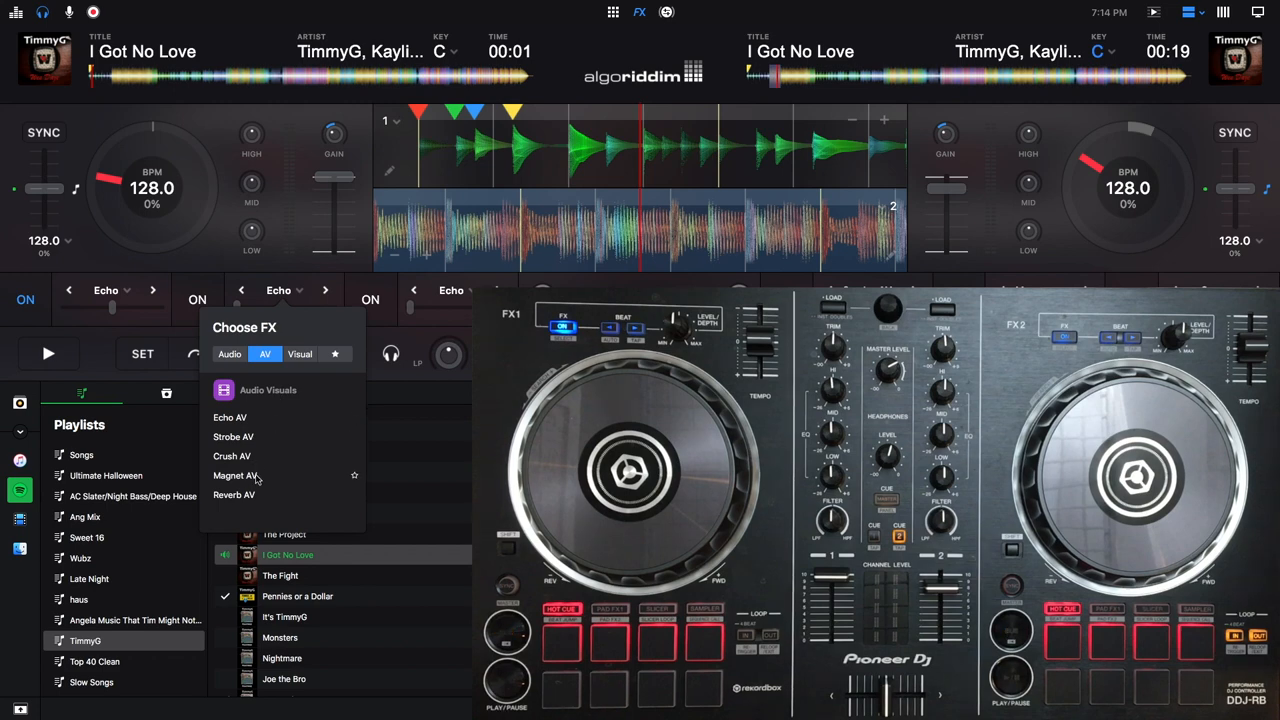
pyautogui.click(233, 494)
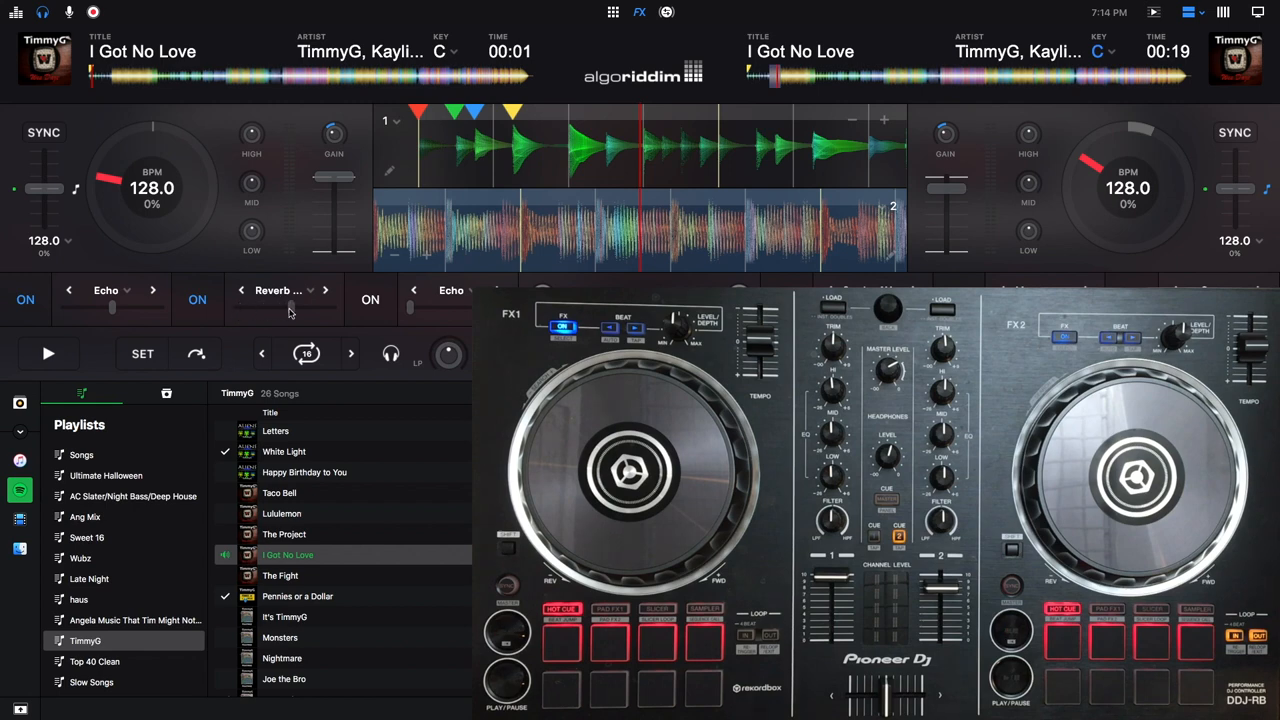
pyautogui.click(507, 632)
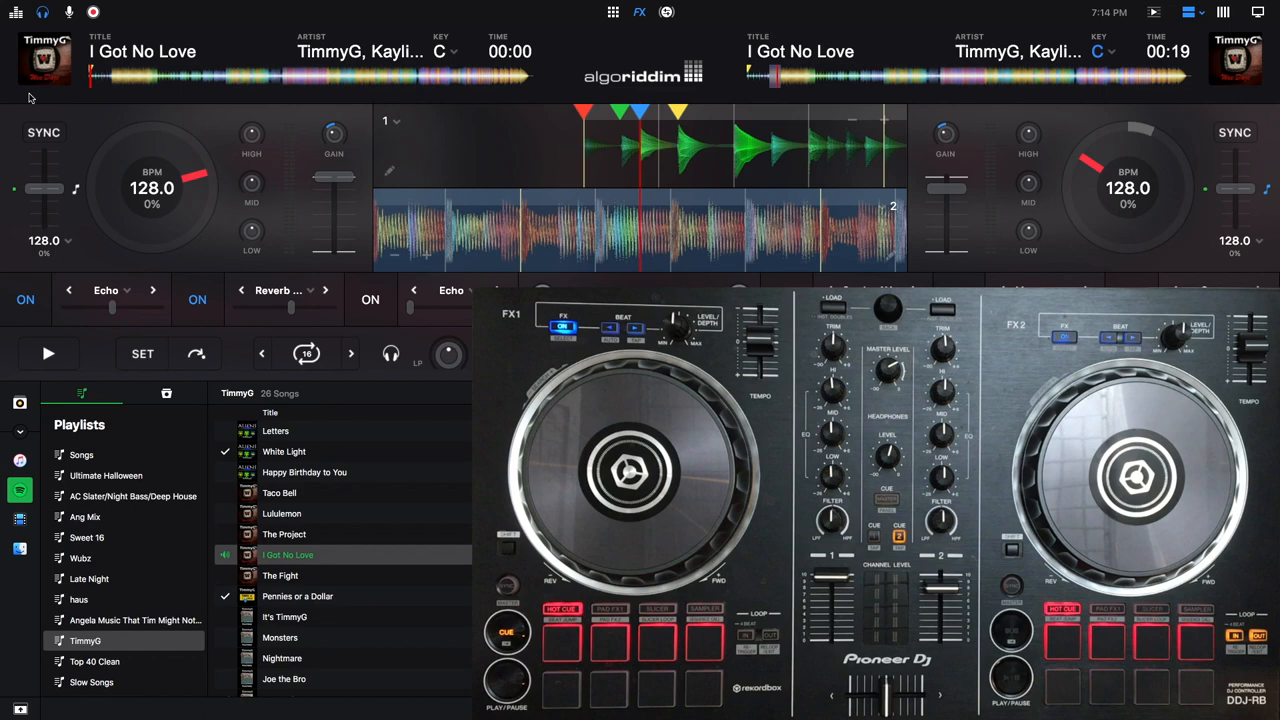
pyautogui.moveTo(53, 178)
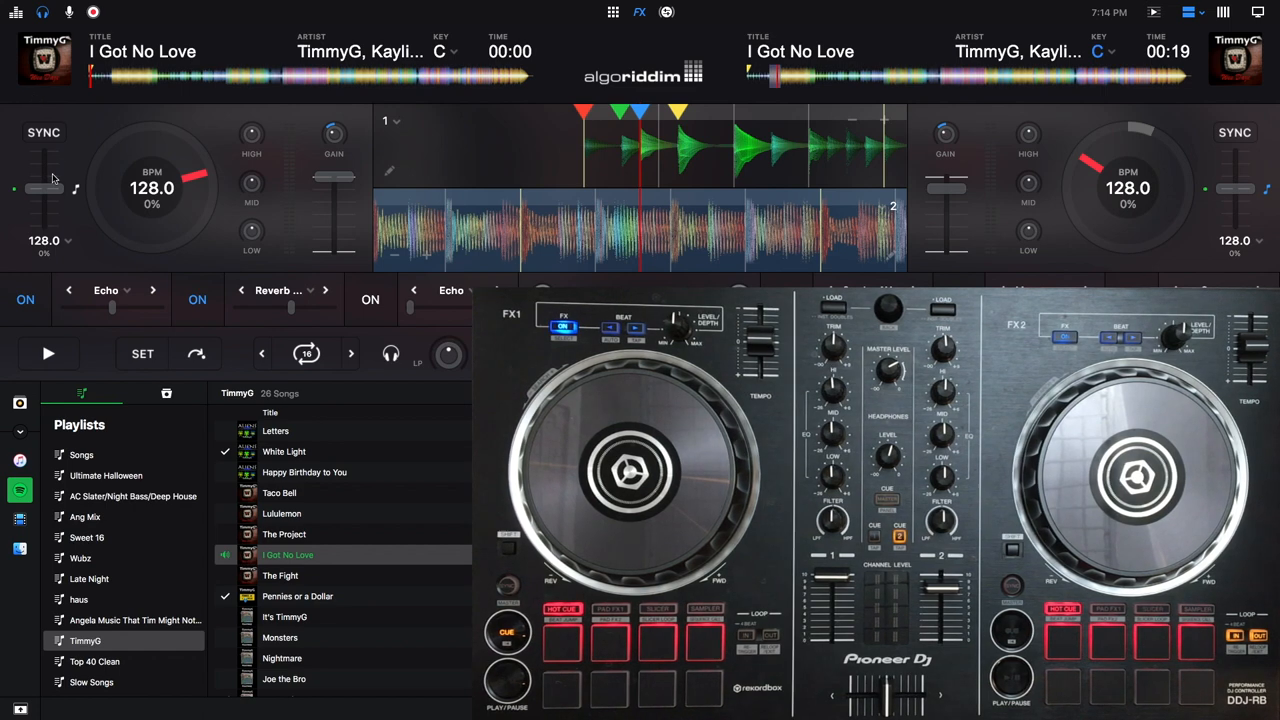
pyautogui.click(107, 290)
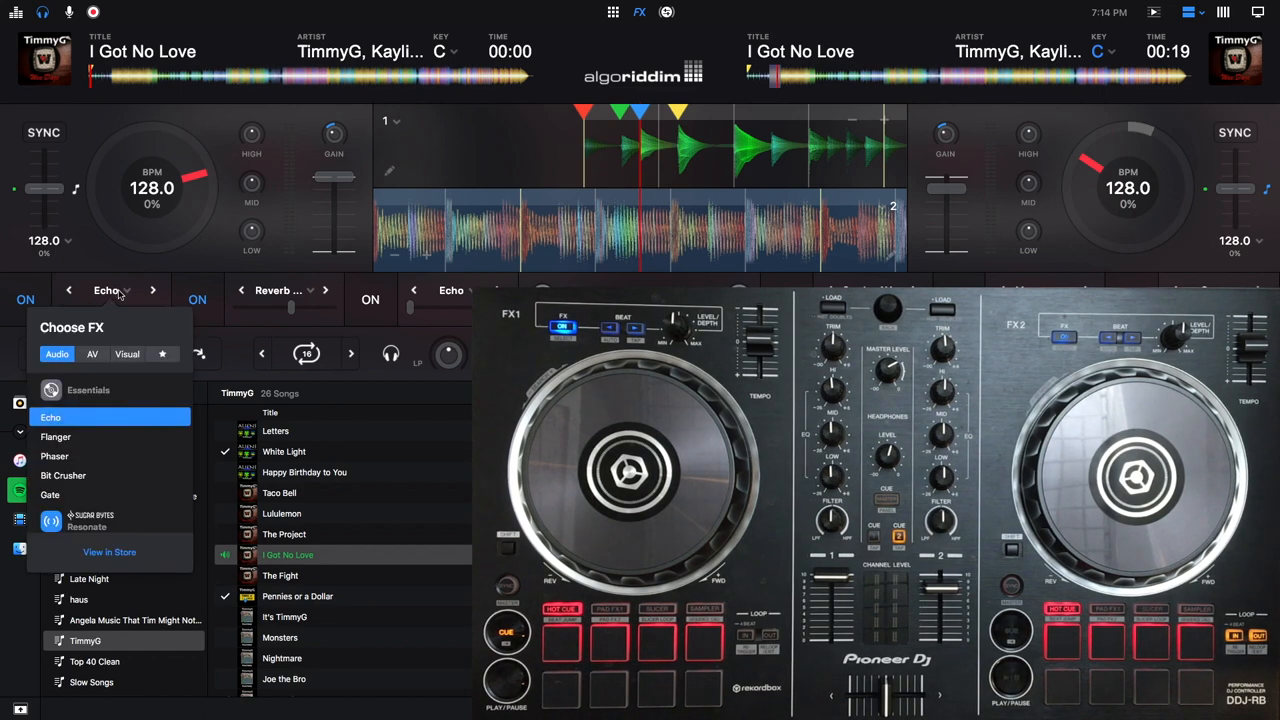
# Pick Bit Crusher from the Audio effects list for slot one.
pyautogui.click(63, 475)
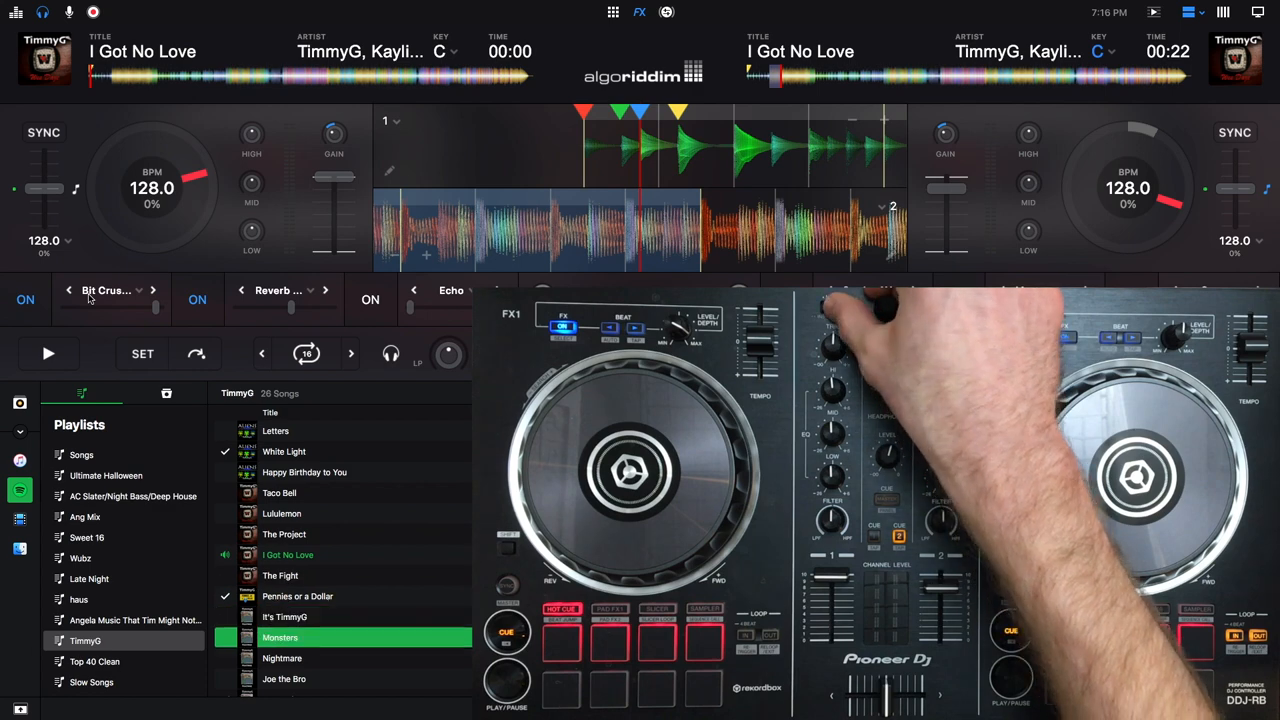
# Load Monsters onto deck 1 from the TimmyG playlist.
pyautogui.doubleClick(280, 637)
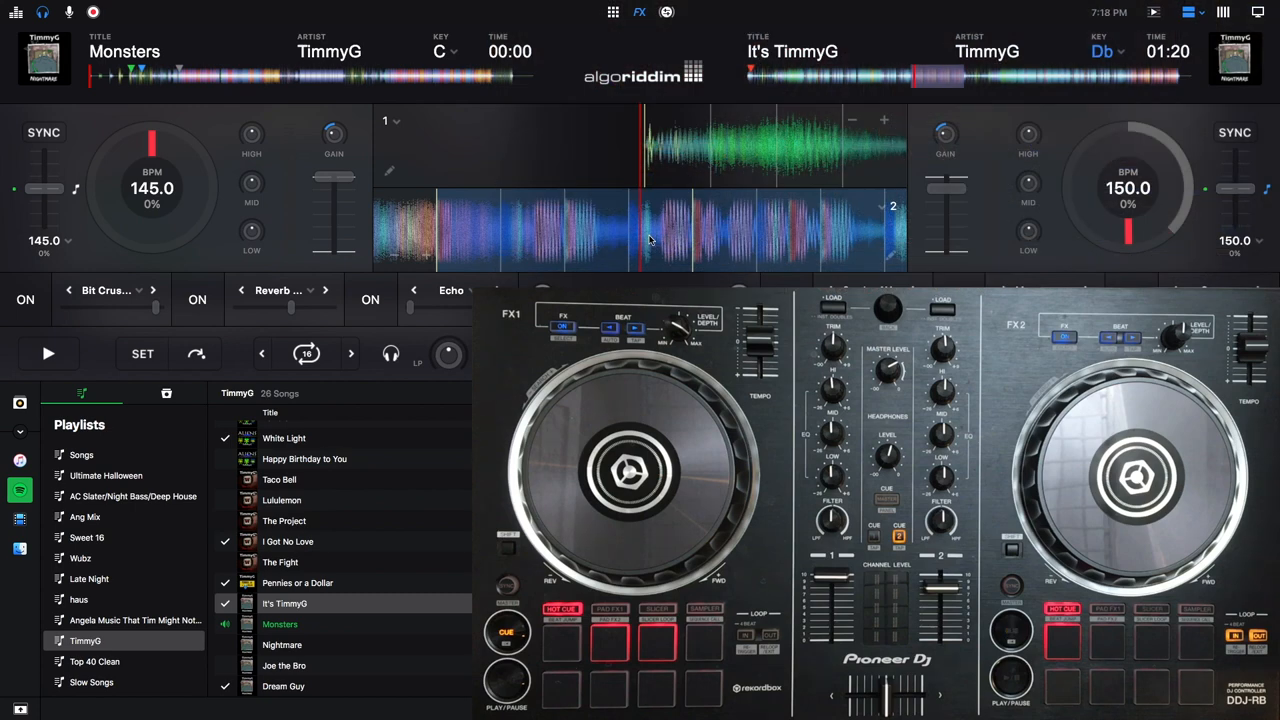
# Jump Monsters on deck 1 to about 0:51, near its hot cue markers.
pyautogui.click(47, 352)
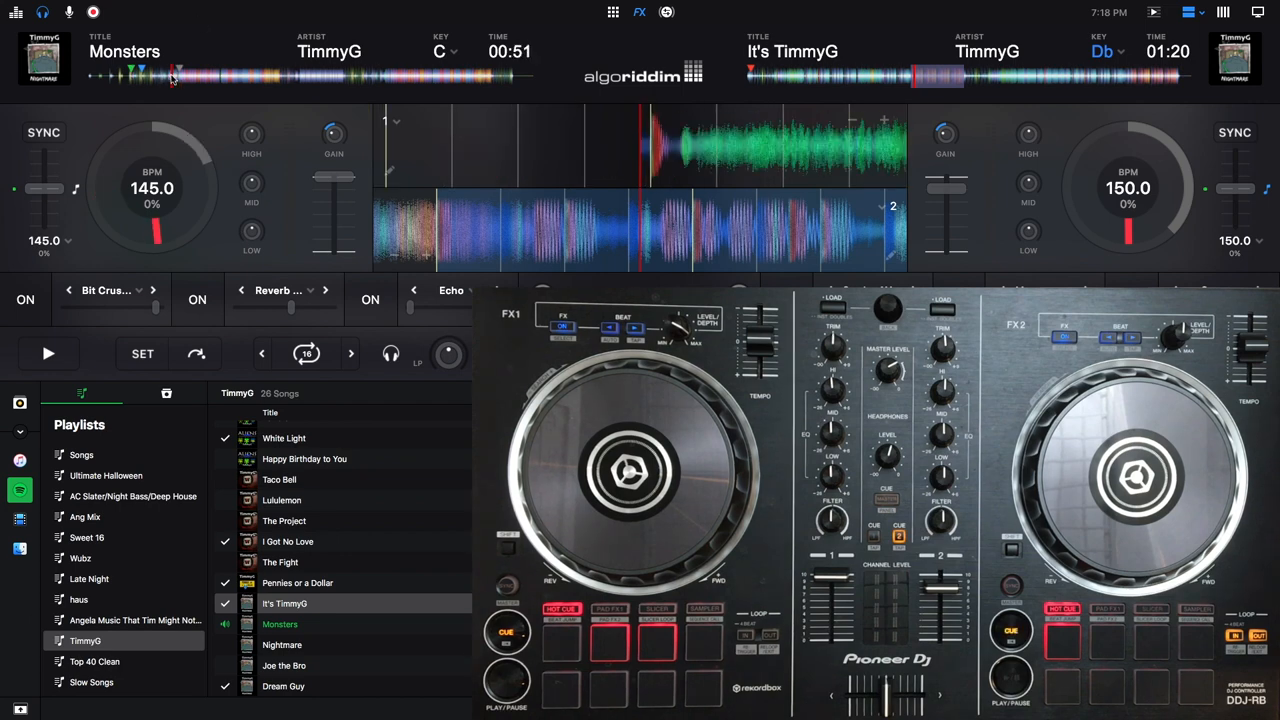
pyautogui.click(48, 353)
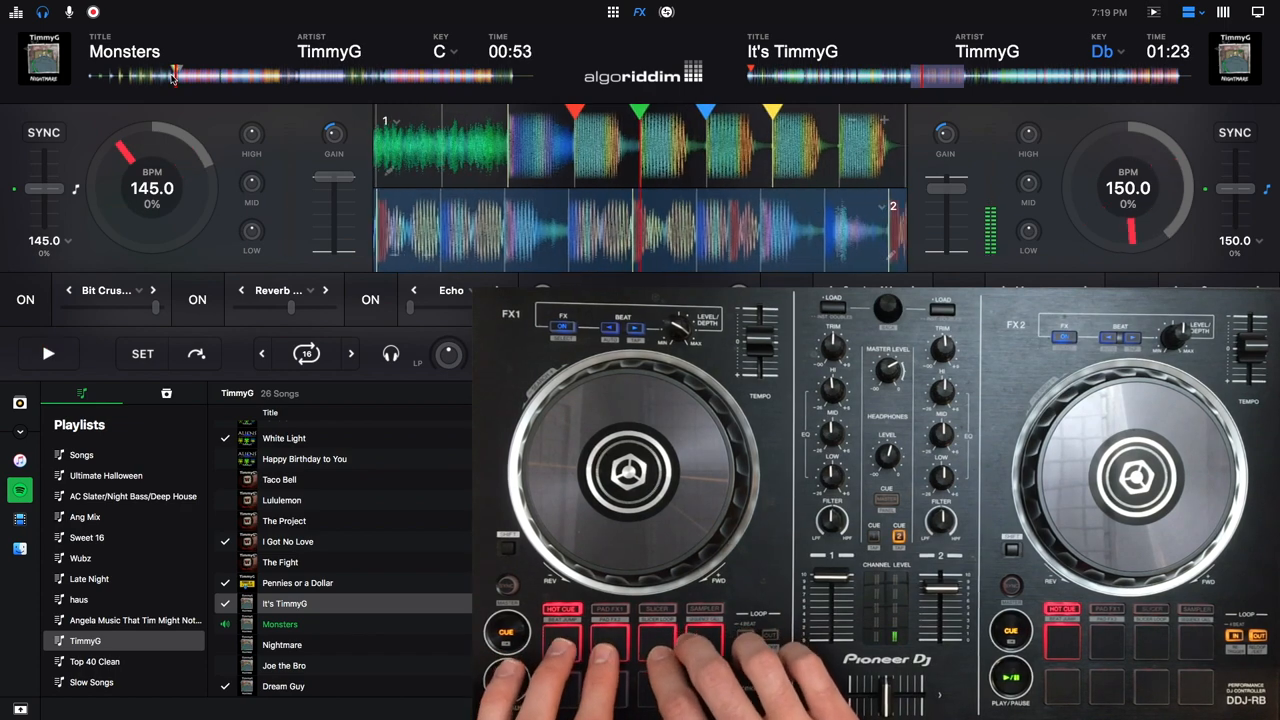
# Trigger Monsters' four hot cues on deck 1 over the playing It's TimmyG.
pyautogui.click(48, 353)
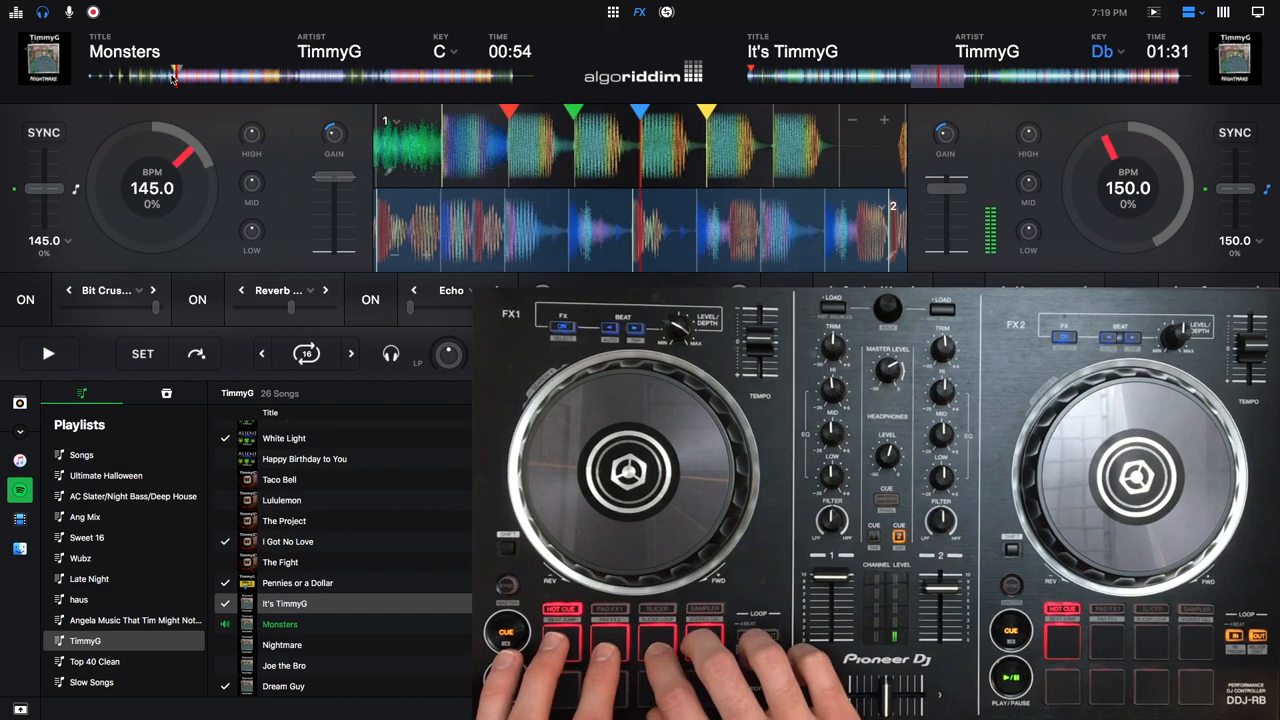
pyautogui.click(48, 353)
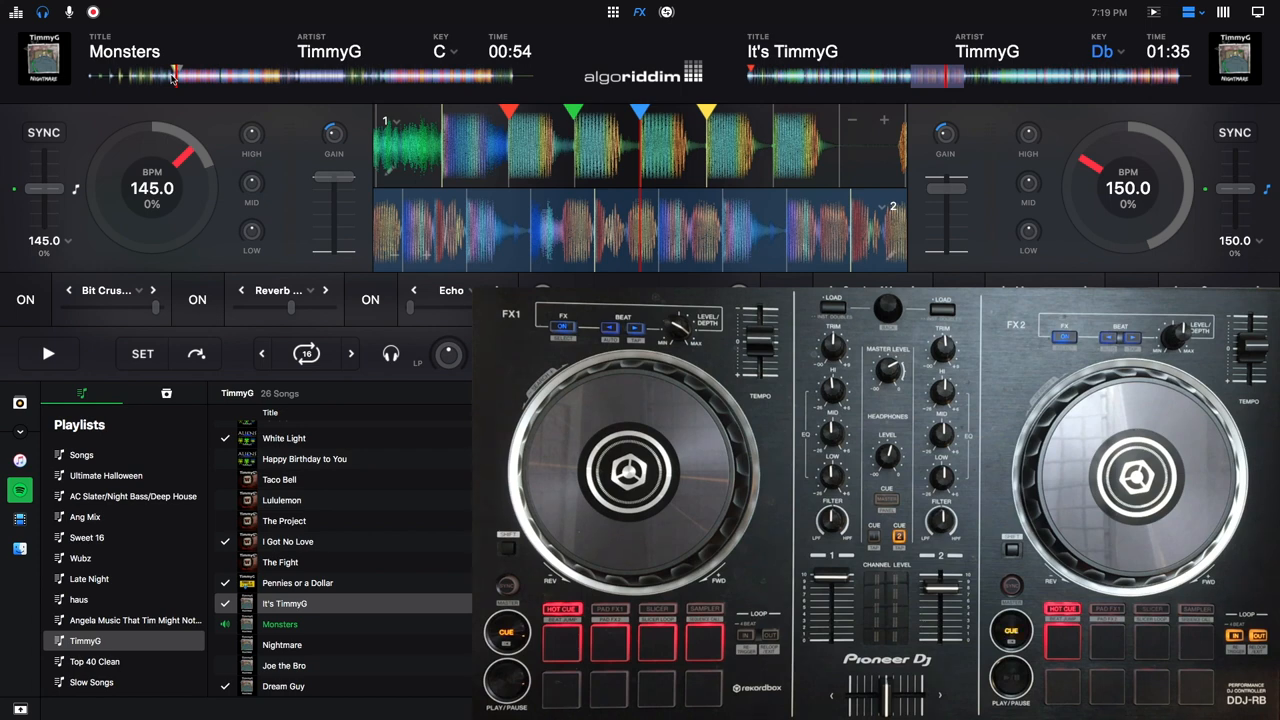
# Select Pennies or a Dollar in the playlist and load it onto deck 1.
pyautogui.click(282, 645)
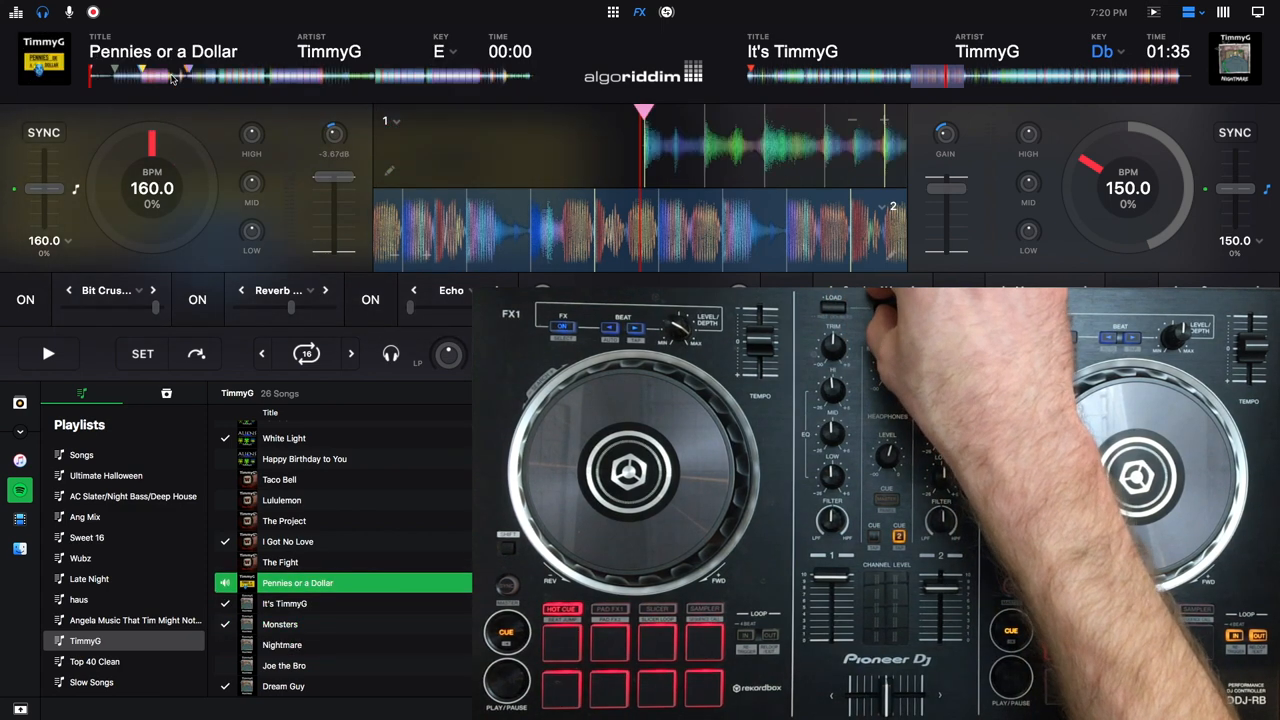
pyautogui.click(284, 438)
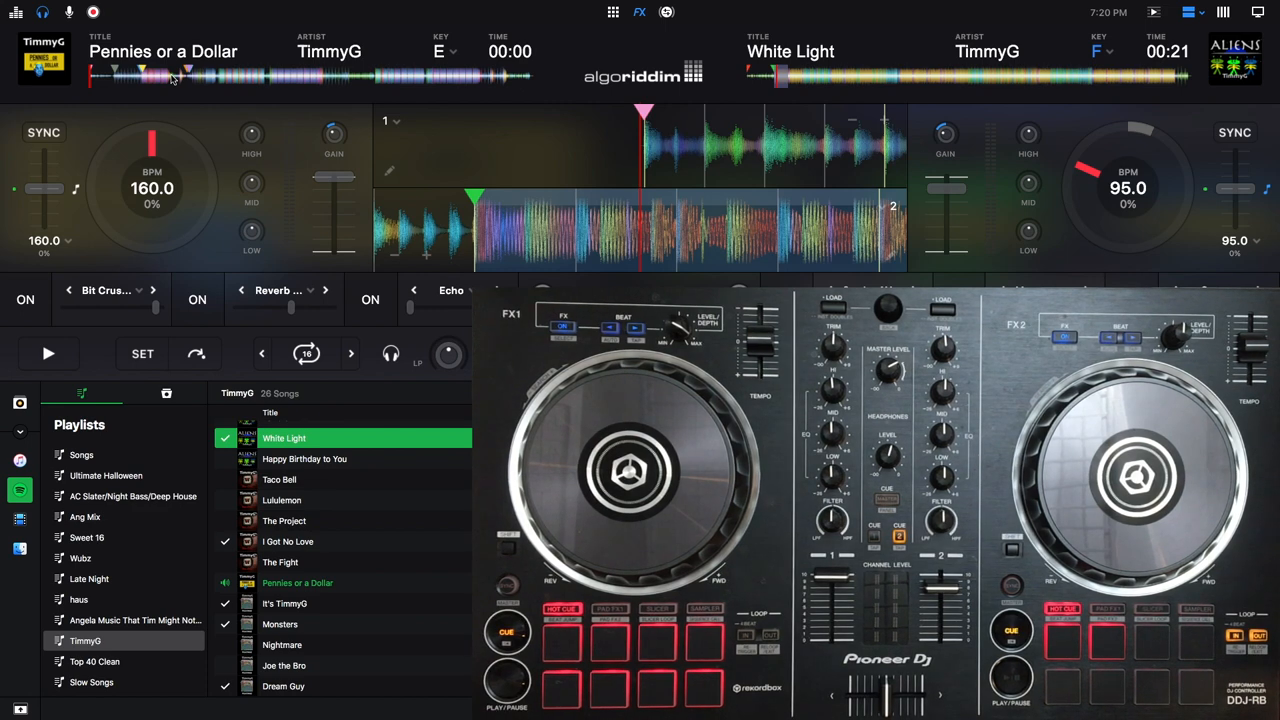
pyautogui.moveTo(65, 83)
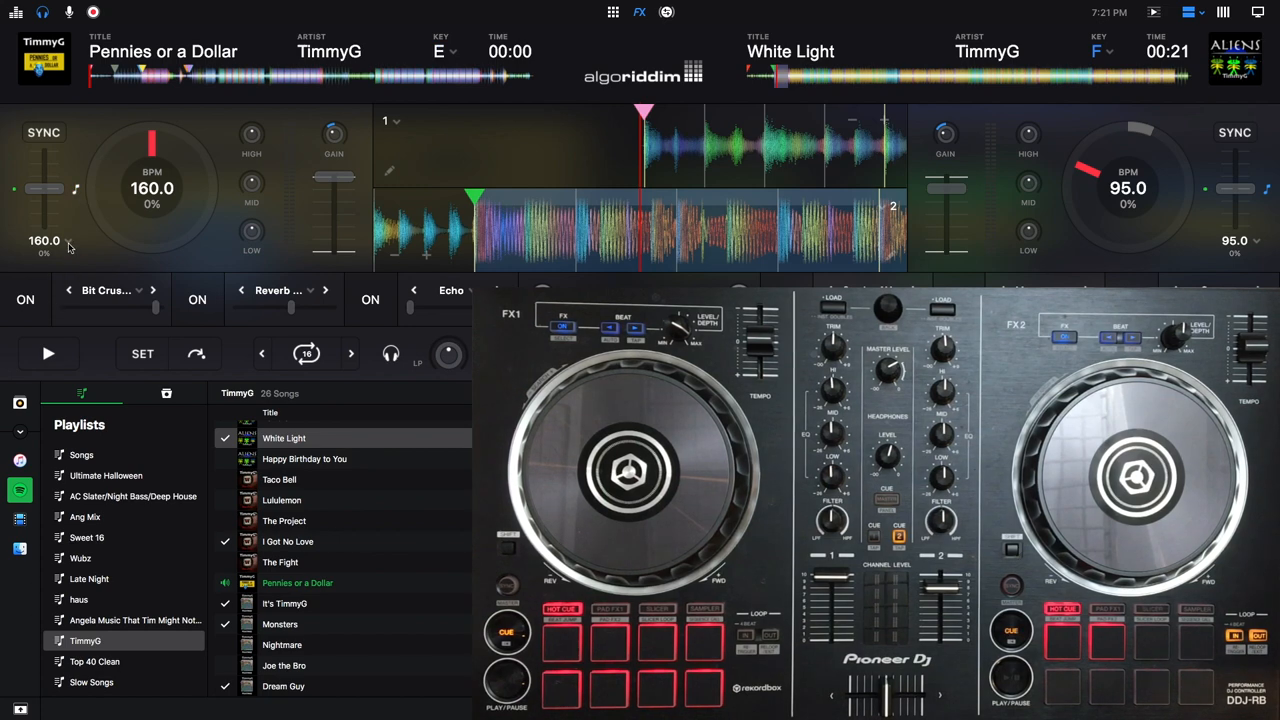
# Bring up the tempo range options for deck 1.
pyautogui.click(44, 240)
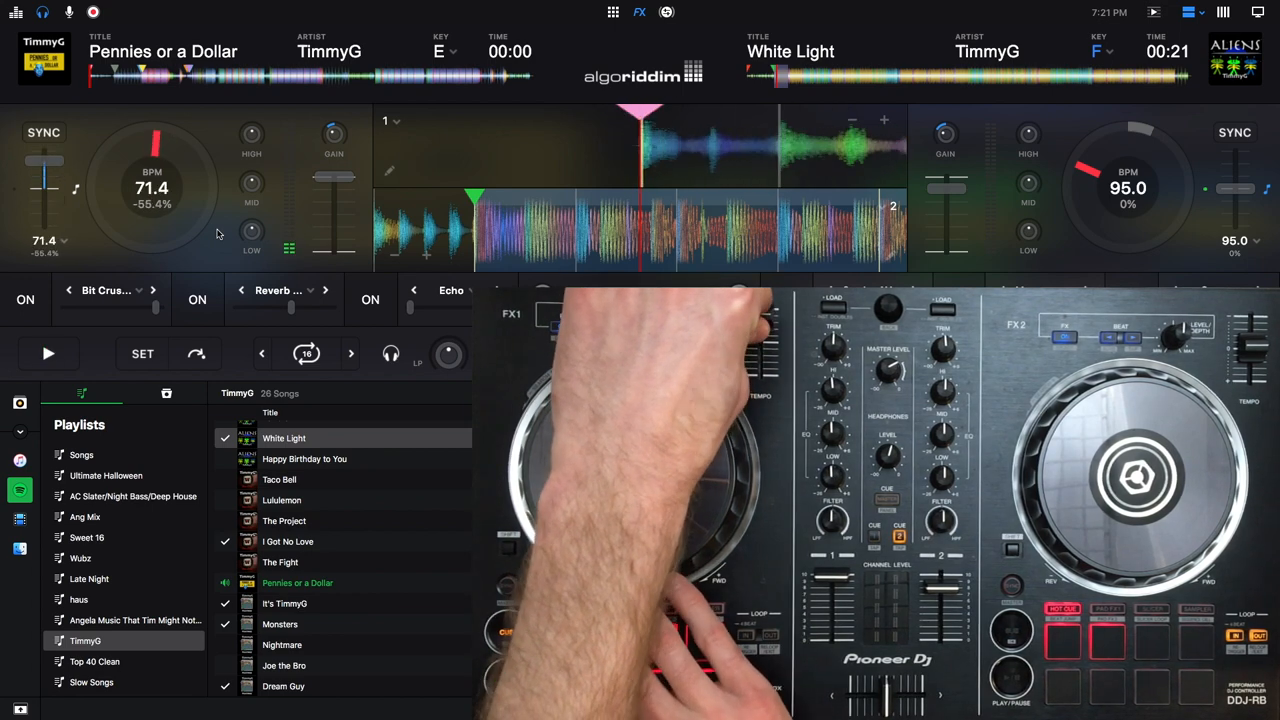
# Fire the Pennies or a Dollar cue, dip deck 1's tempo to 71.4 BPM, then return to 160 BPM.
pyautogui.click(48, 353)
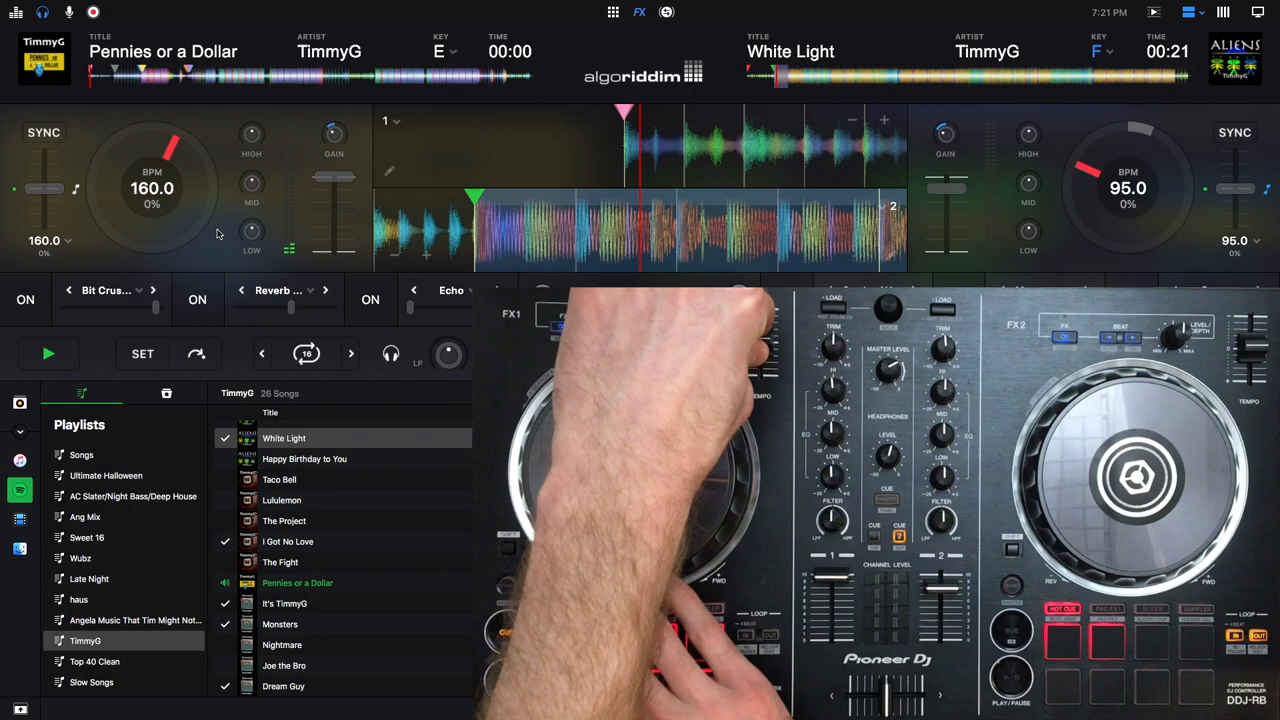